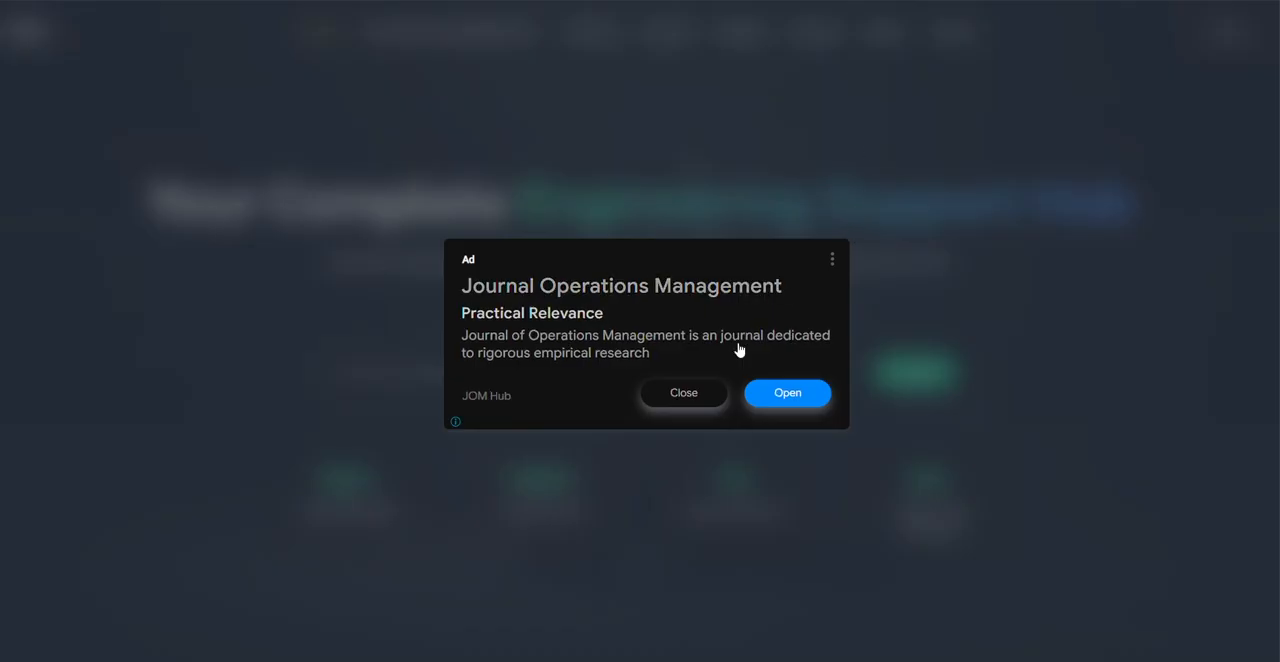
- Dismiss the Journal Operations Management ad popup to reveal the home page
left_click(683, 392)
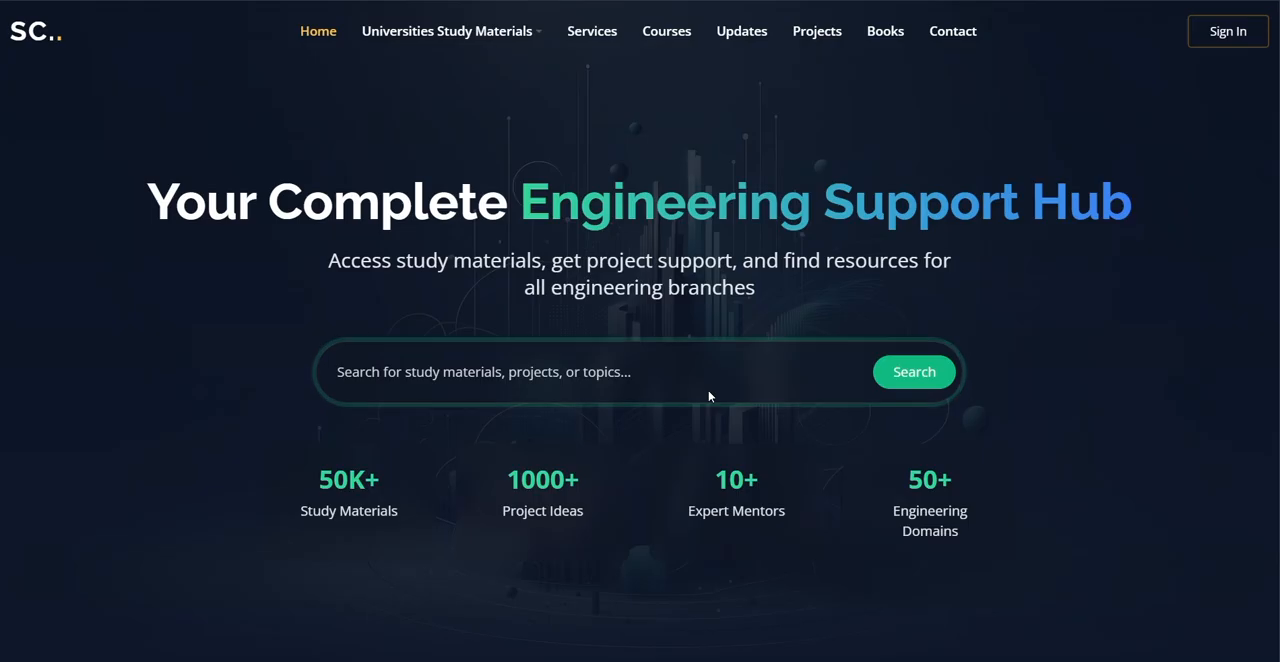
mouse_move(372, 247)
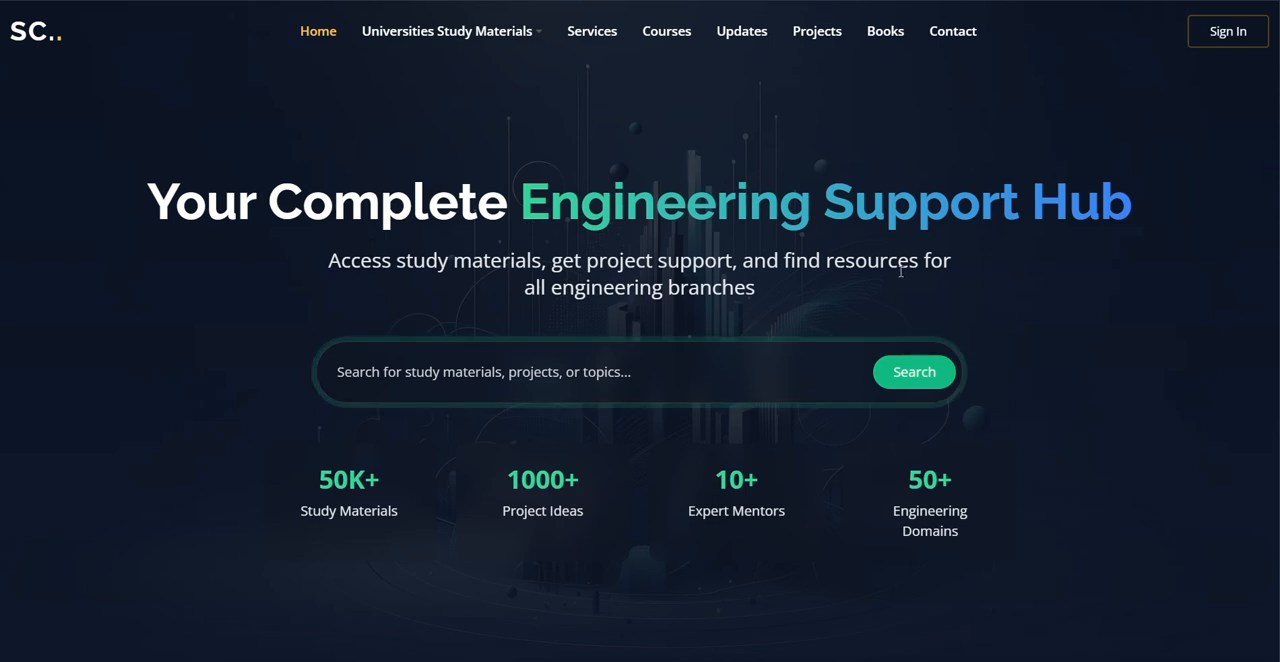
mouse_move(1189, 3)
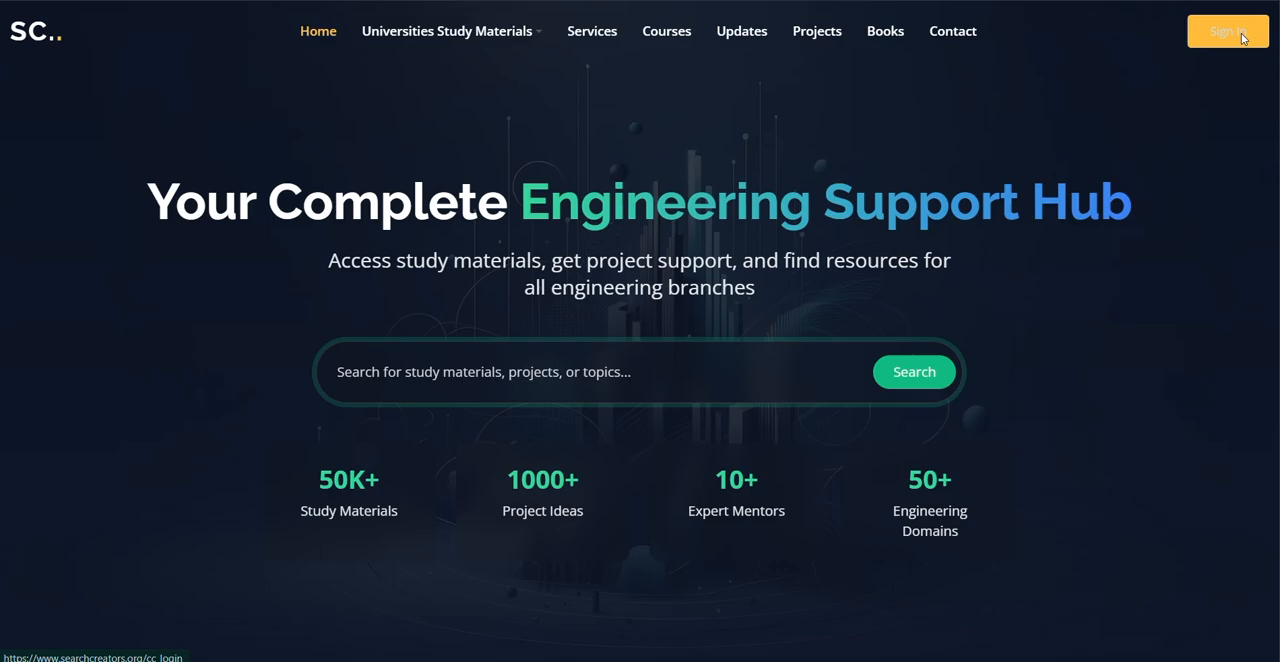
- Reach the sign-in form and focus the empty Username field
left_click(1227, 31)
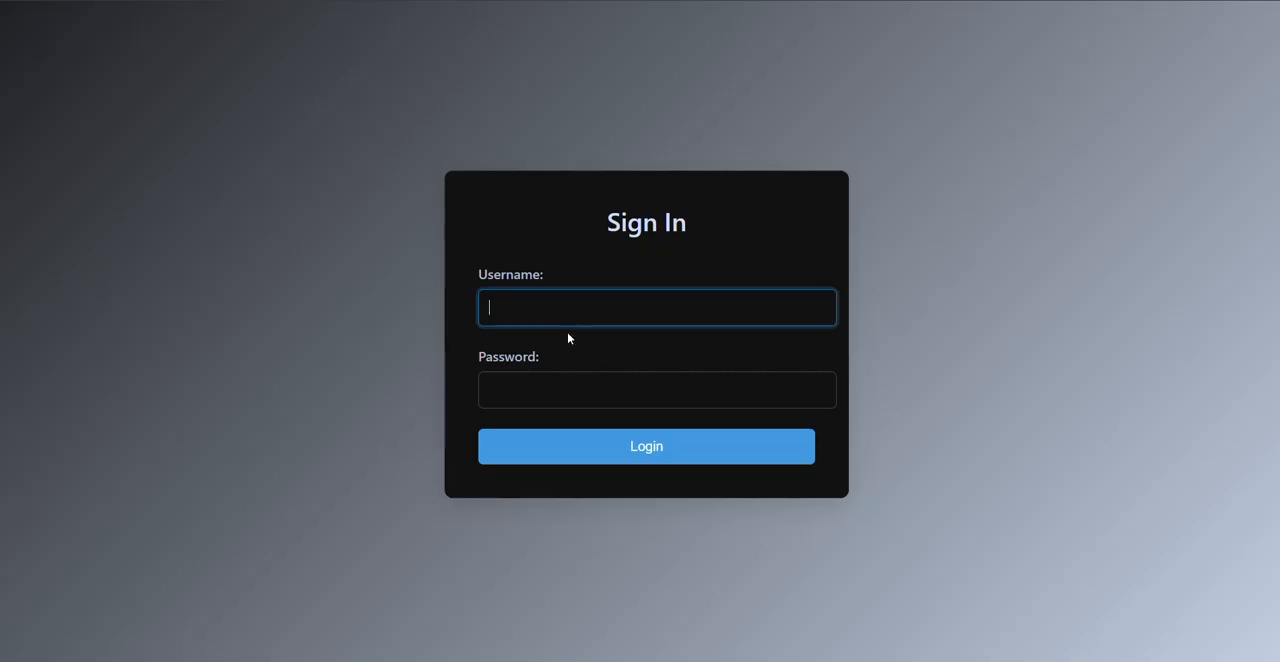
mouse_move(384, 314)
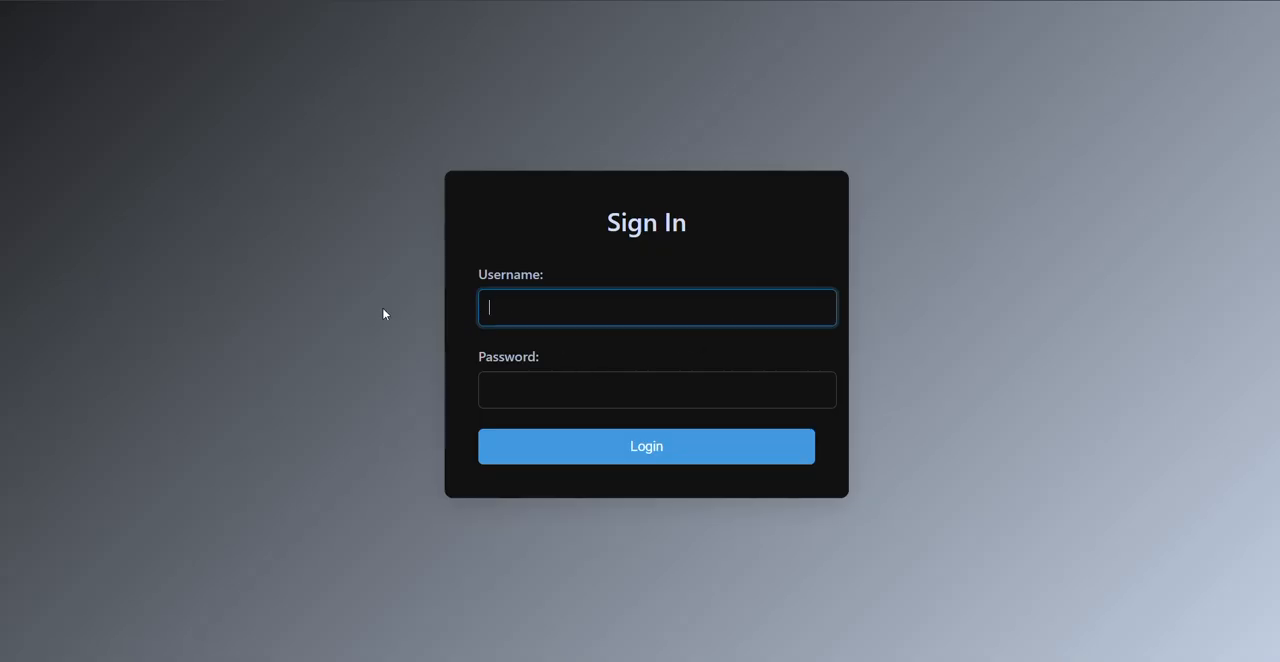
left_click(646, 446)
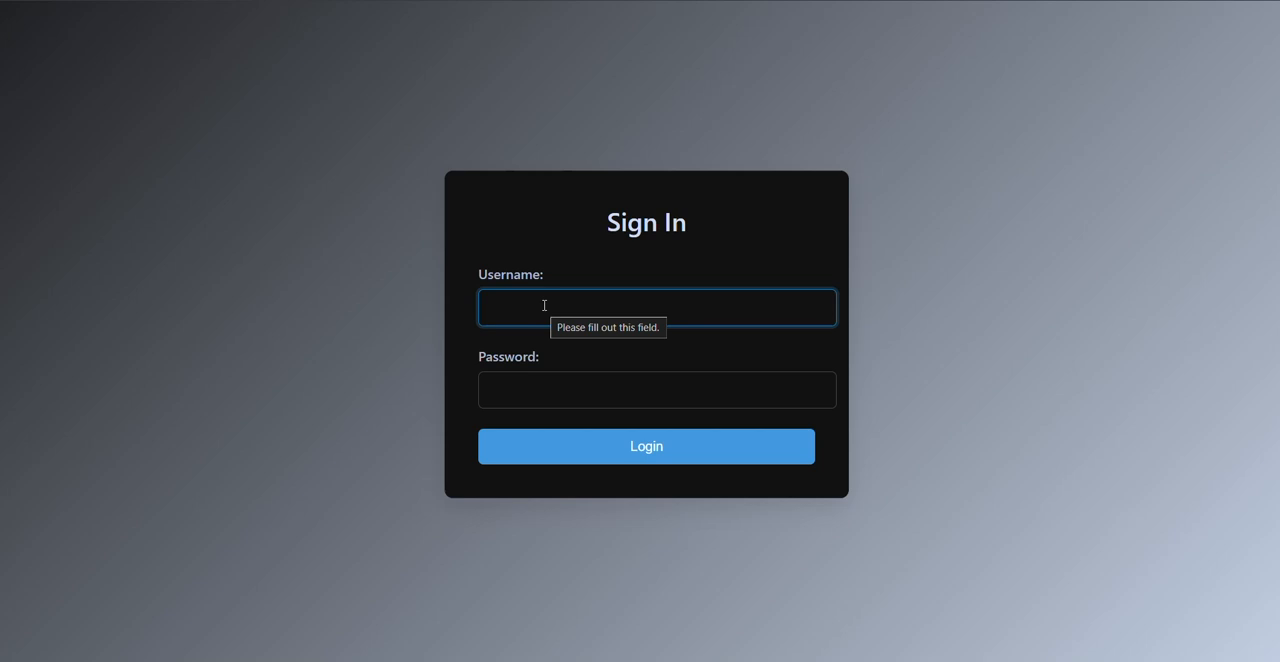
left_click(657, 307)
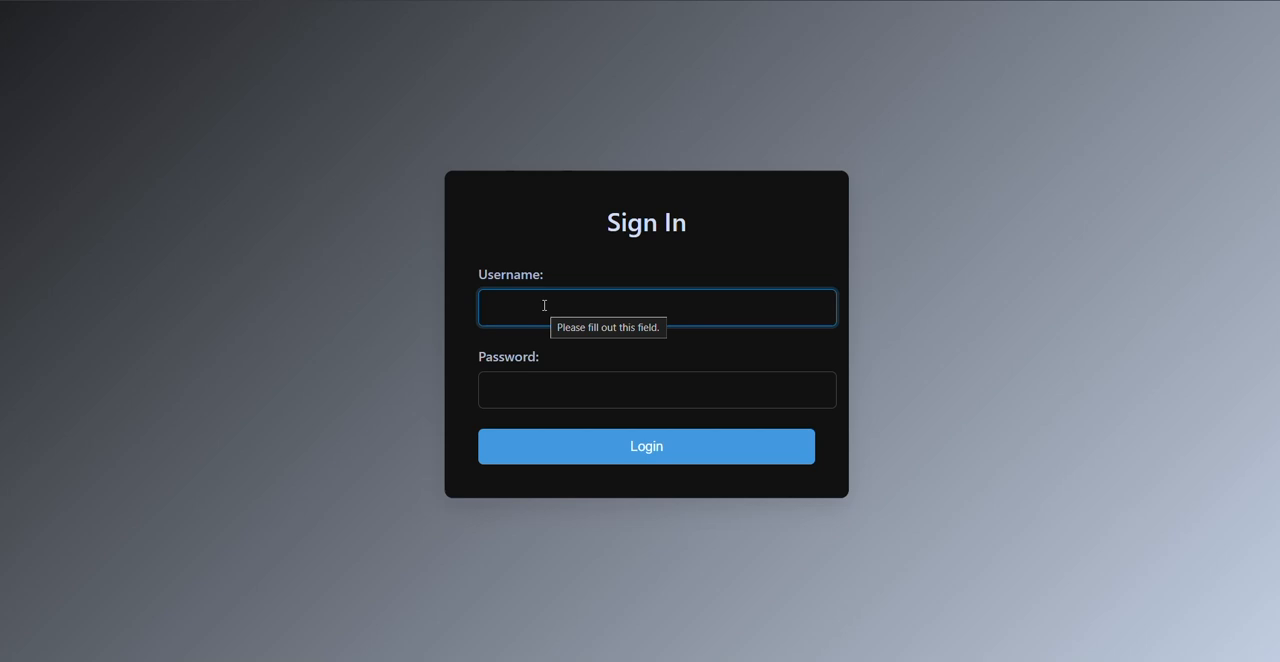
left_click(657, 307)
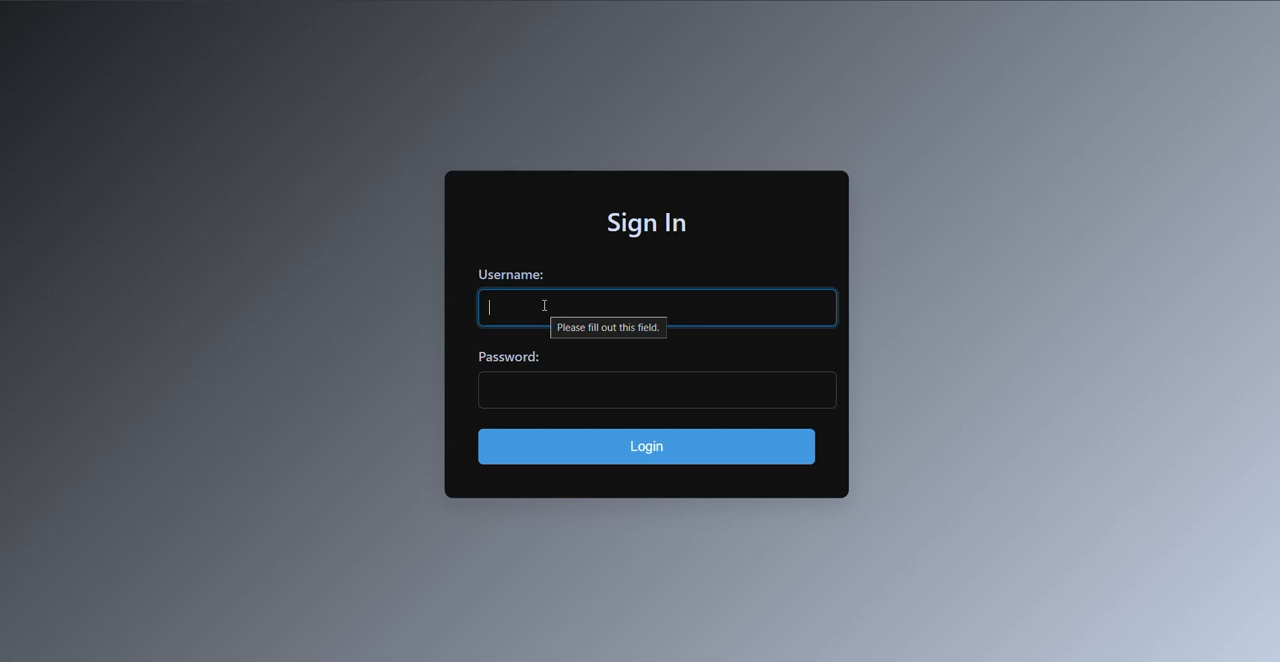
- Sign in as admin using the saved login suggestion and password, reaching the welcome page
type("admi")
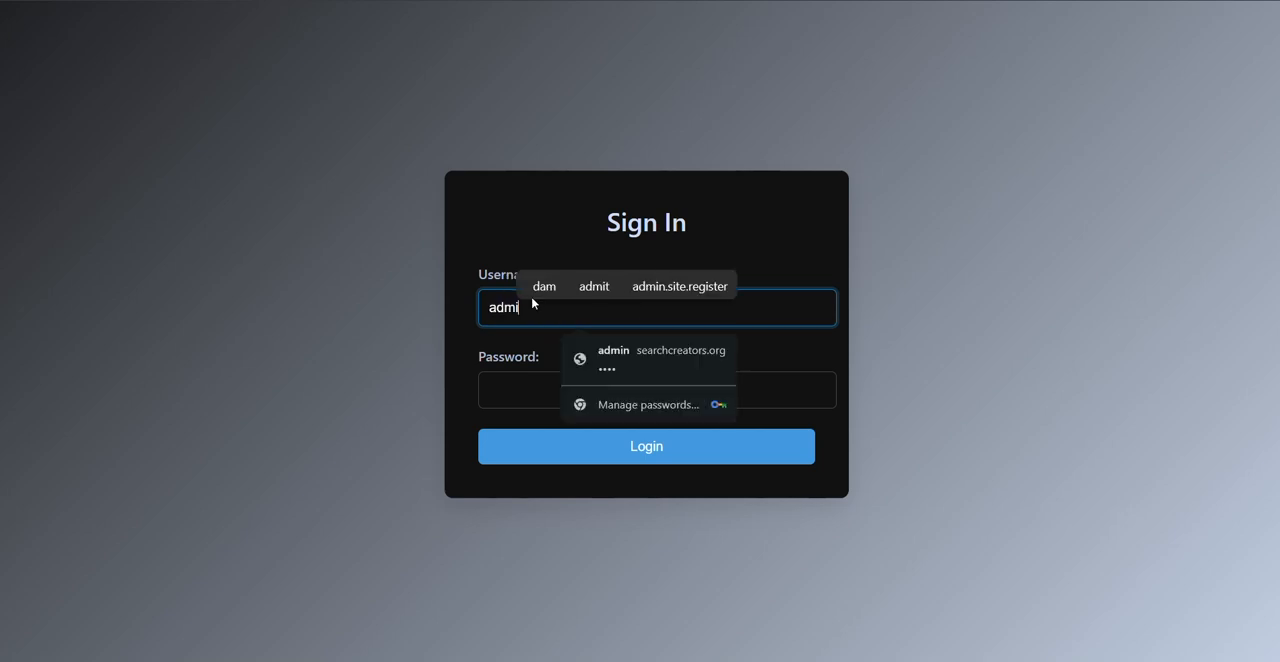
left_click(649, 357)
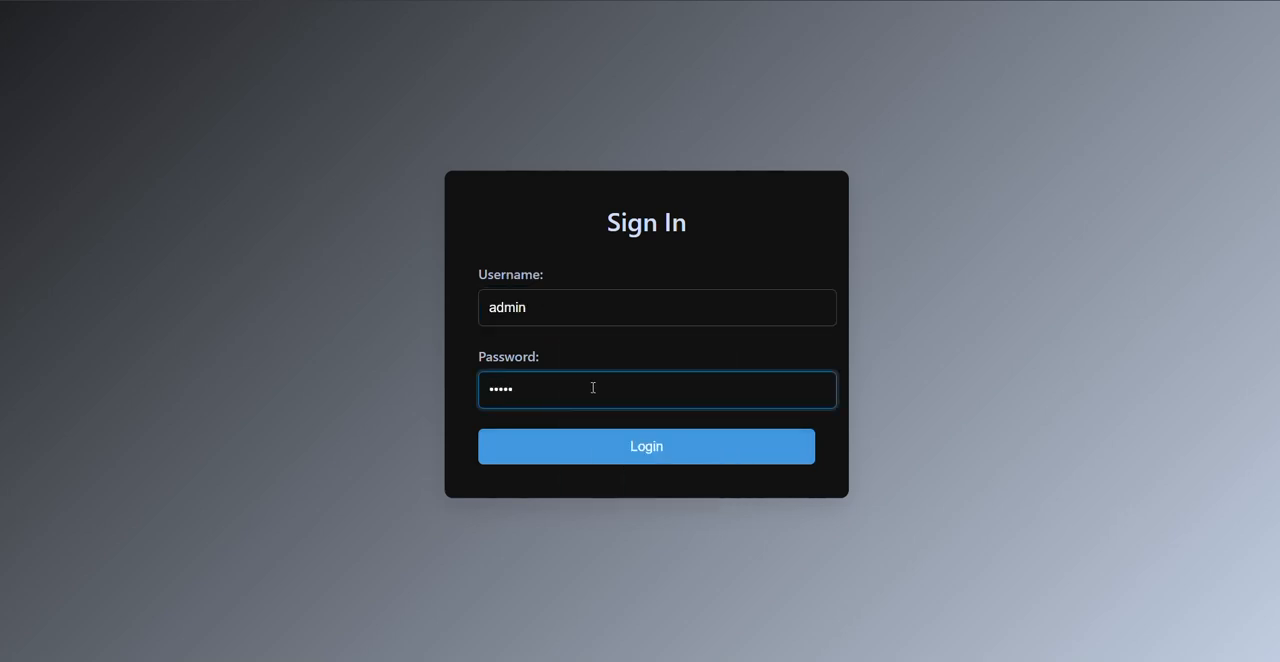
type("password")
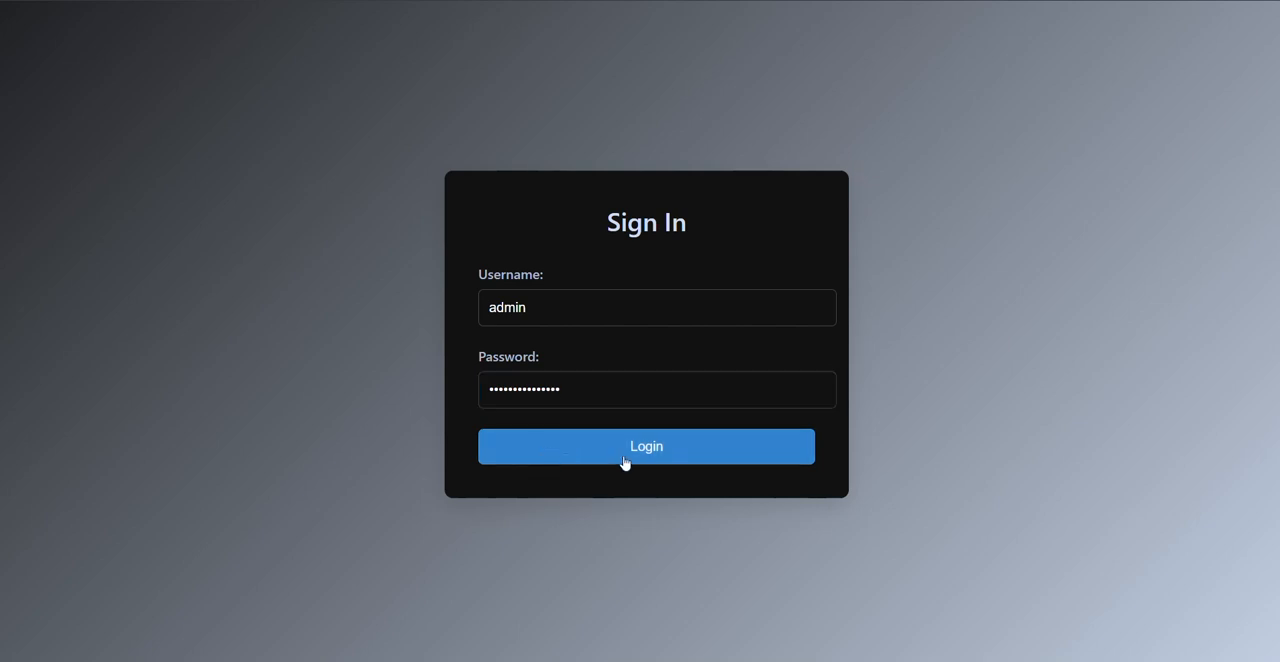
left_click(646, 446)
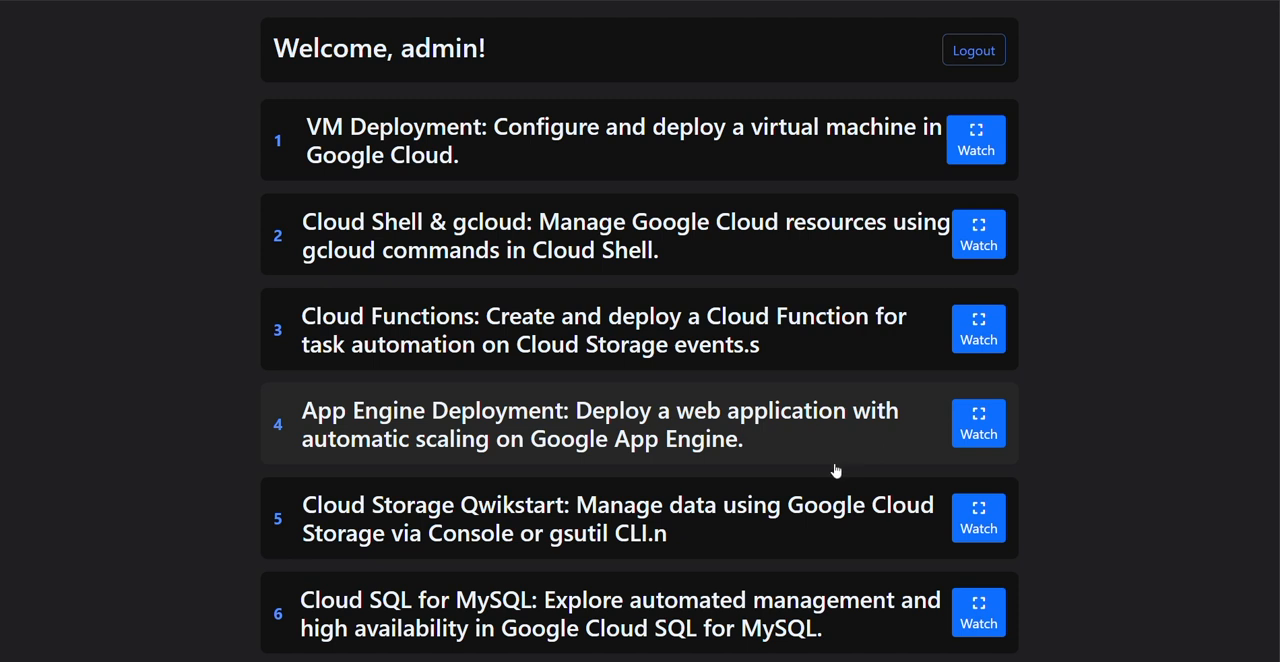
mouse_move(780, 540)
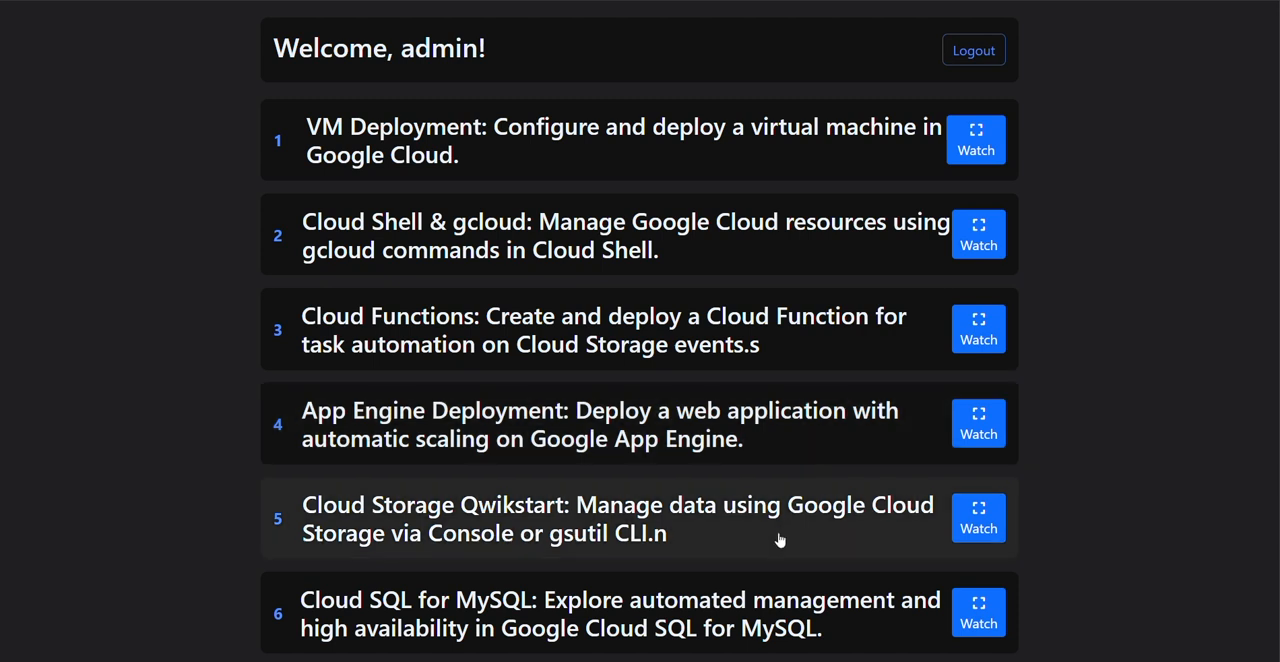
left_click(978, 234)
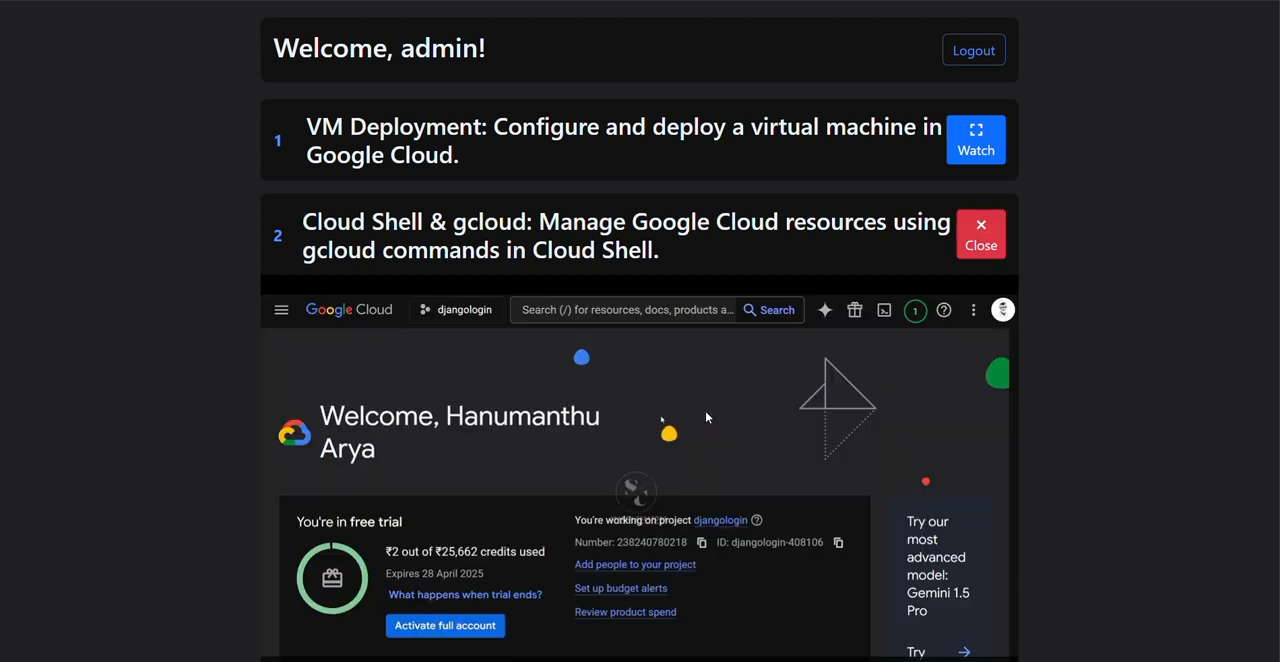
scroll("down", 3)
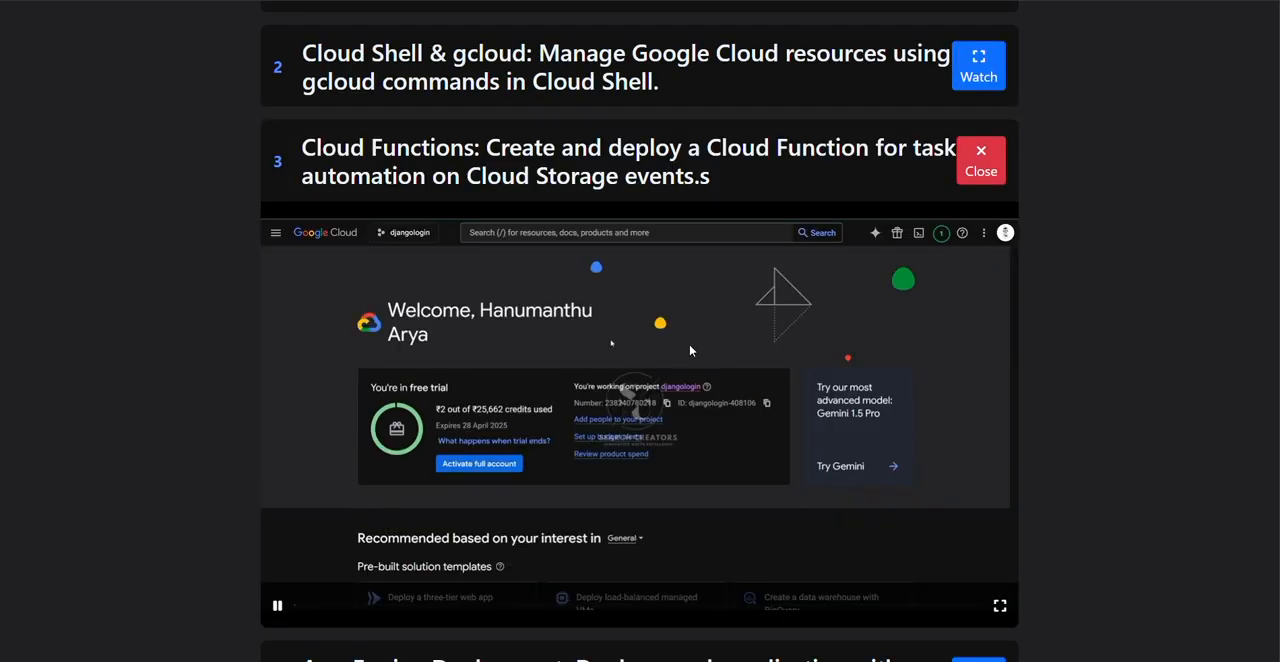
mouse_move(610, 383)
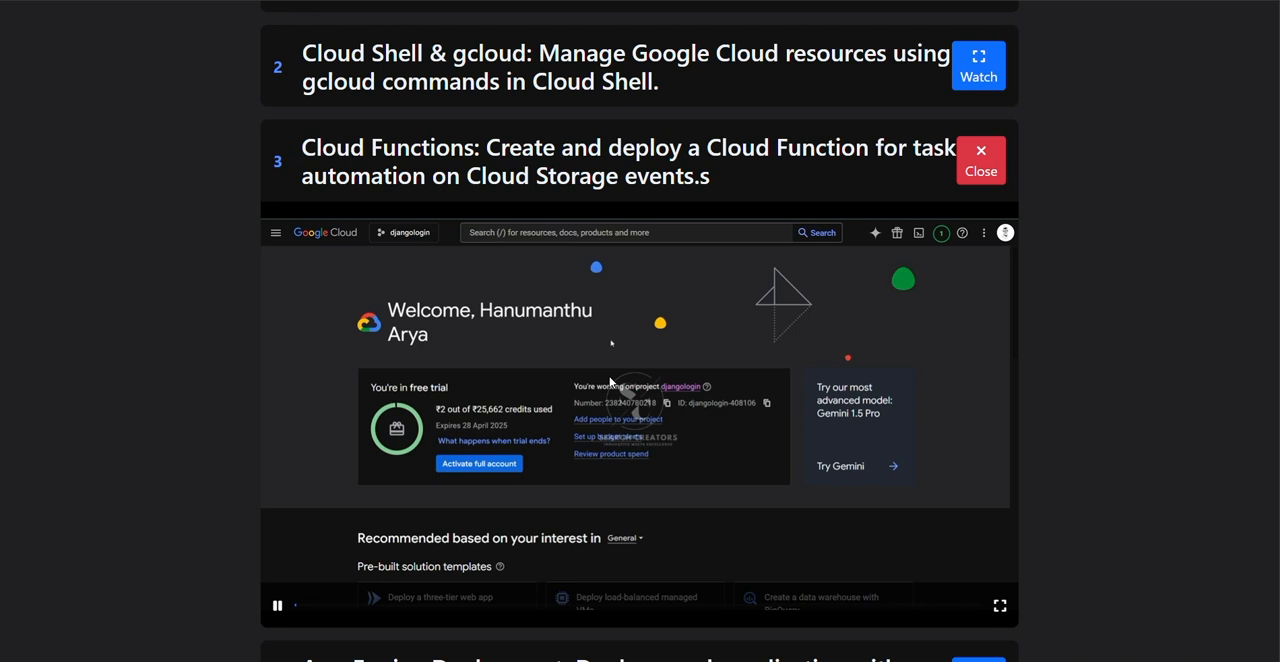
mouse_move(308, 626)
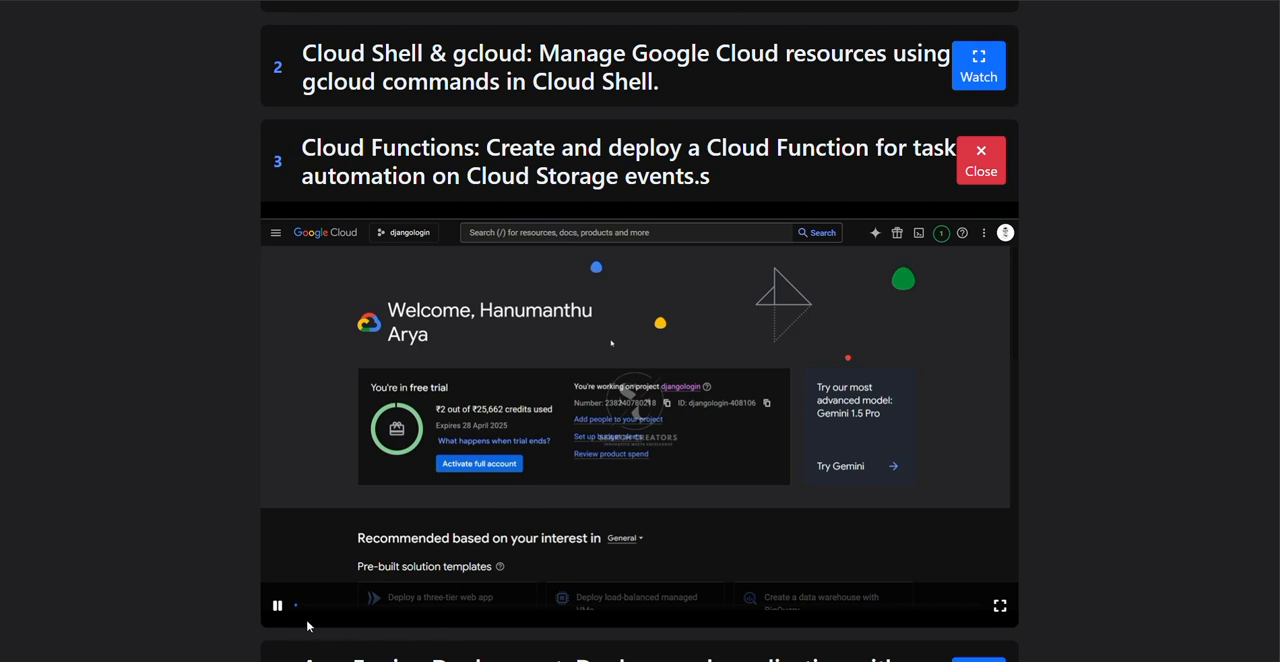
left_click(278, 605)
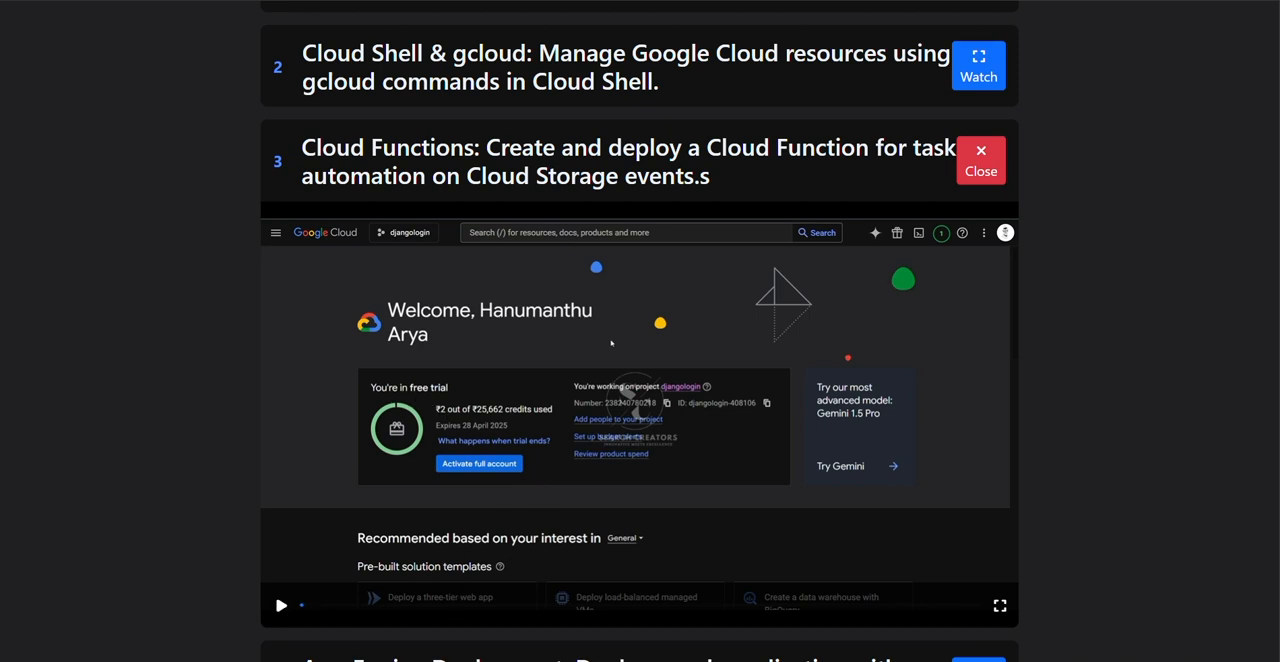
mouse_move(867, 355)
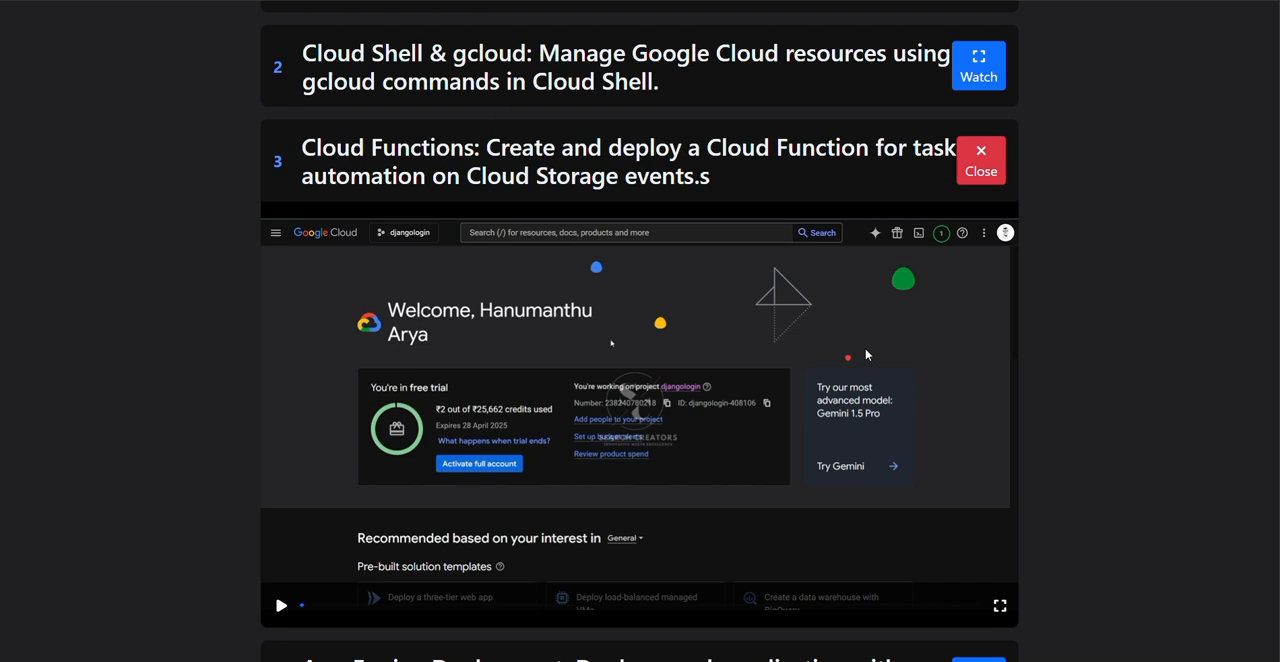
mouse_move(881, 238)
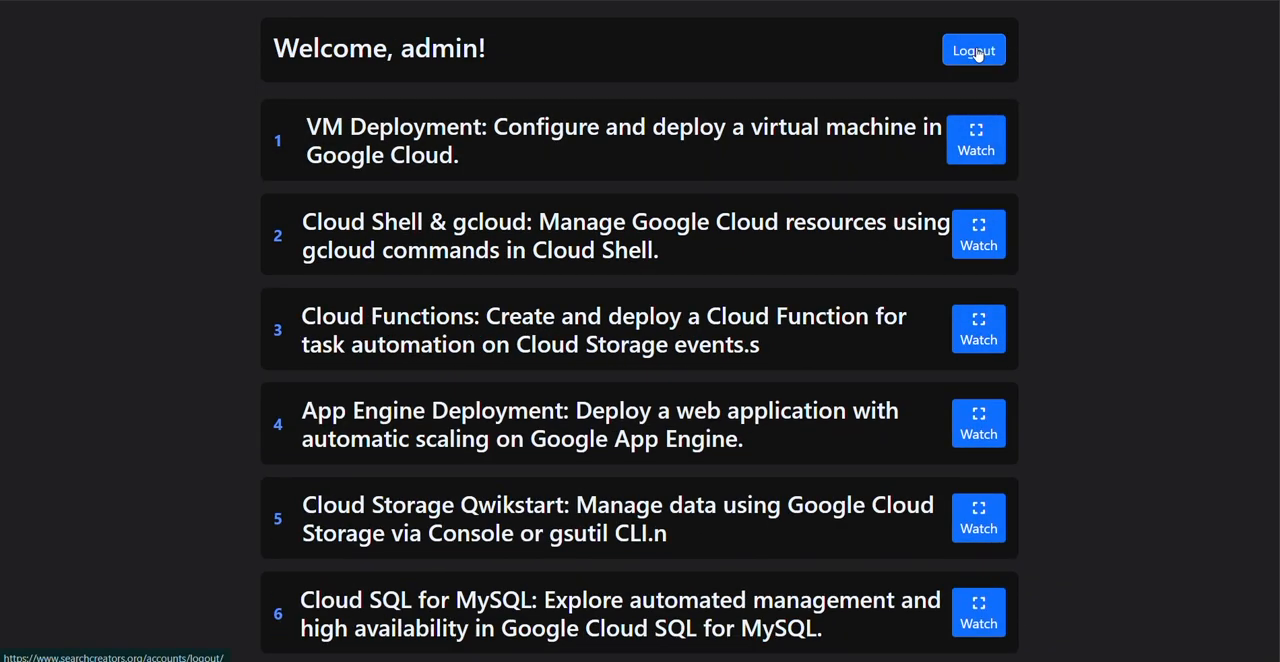
- Log out of the admin session, returning to the public home page
left_click(973, 50)
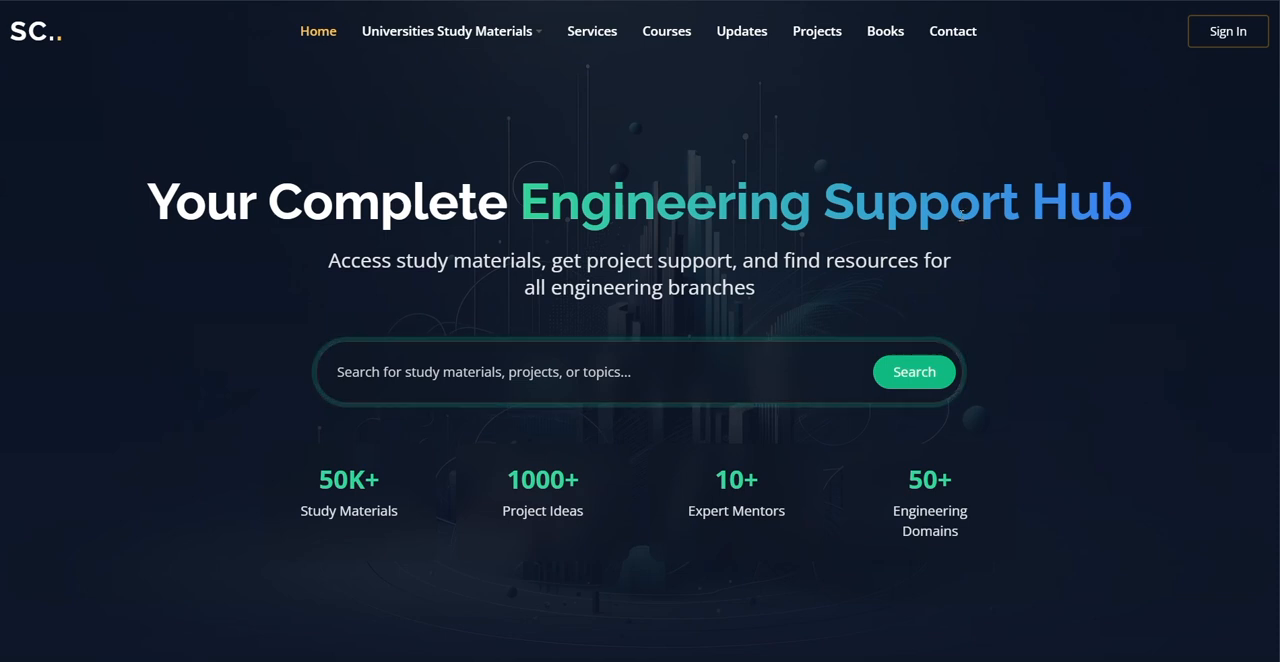
mouse_move(1024, 270)
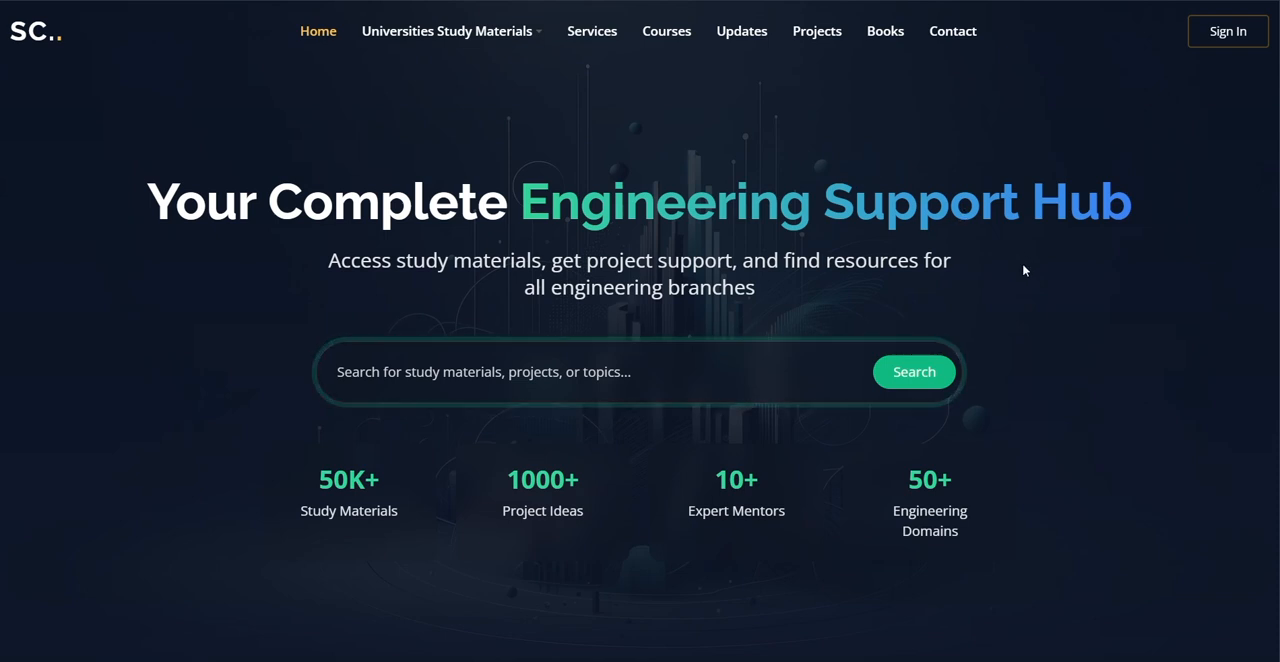
mouse_move(1092, 318)
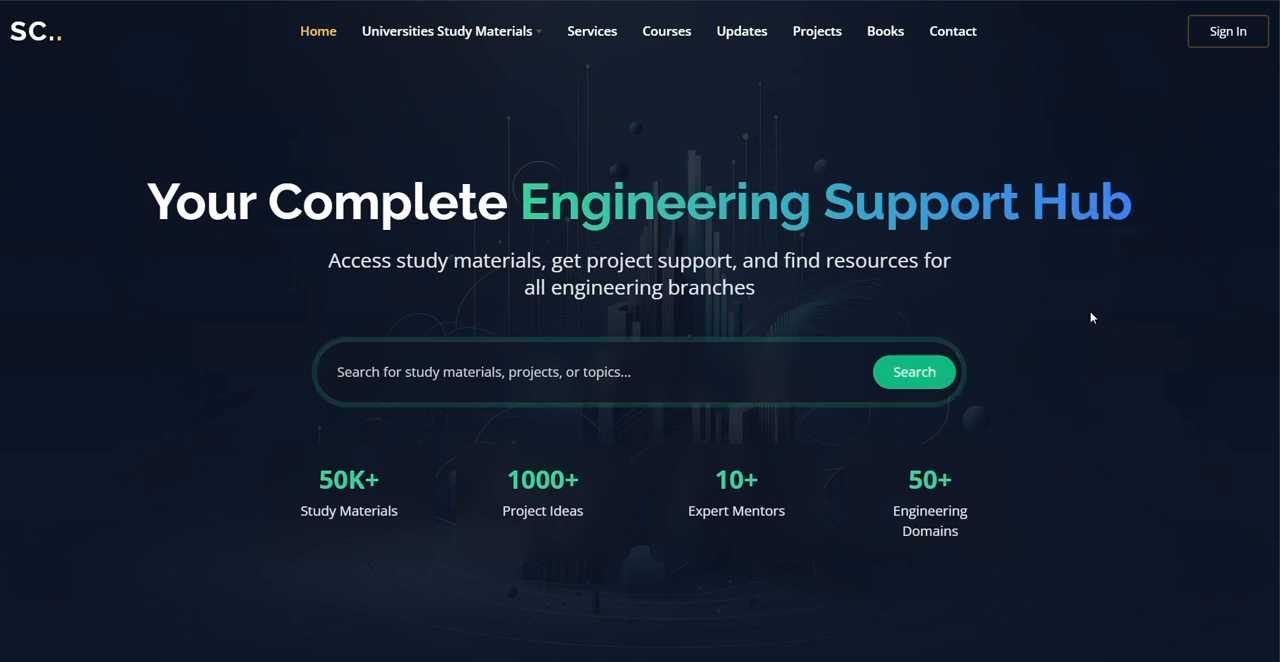